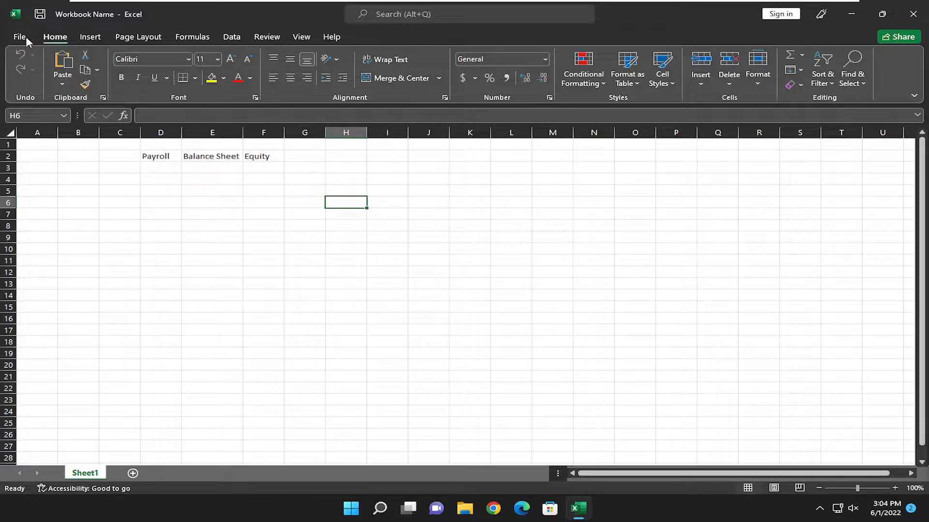
Step: Open Excel Options from the File backstage menu, landing on the General settings
{"action": "left_click", "coordinate": [19, 37]}
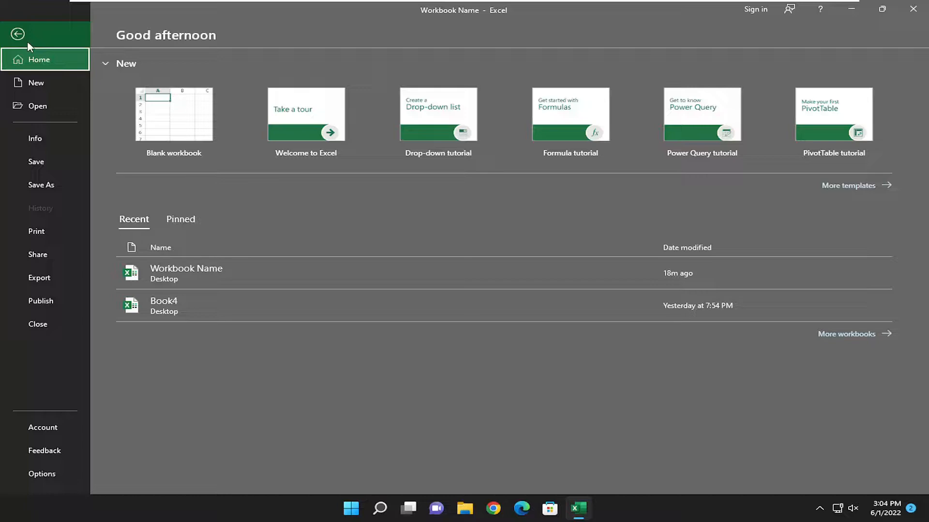
{"action": "left_click", "coordinate": [42, 474]}
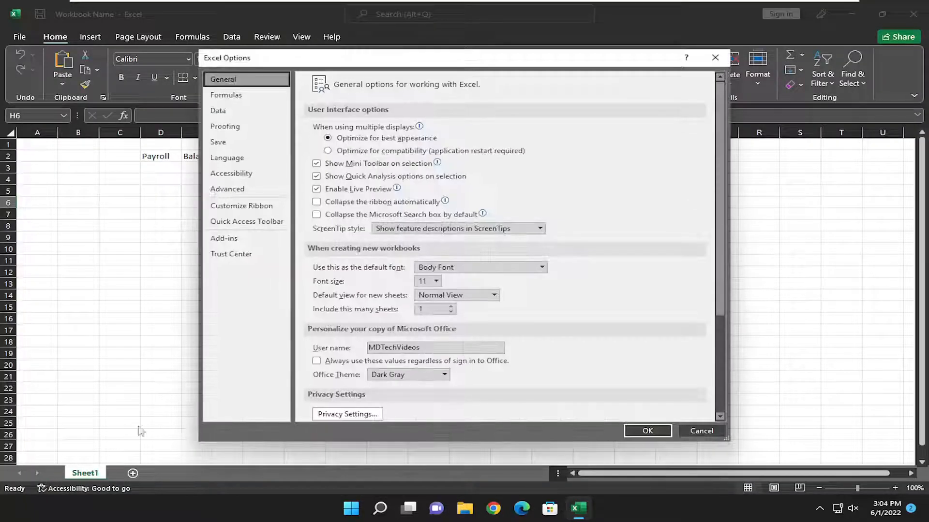
Step: In the Formulas category, turn on 'Enable background error checking', leaving the dialog ready to confirm
{"action": "left_click", "coordinate": [225, 95]}
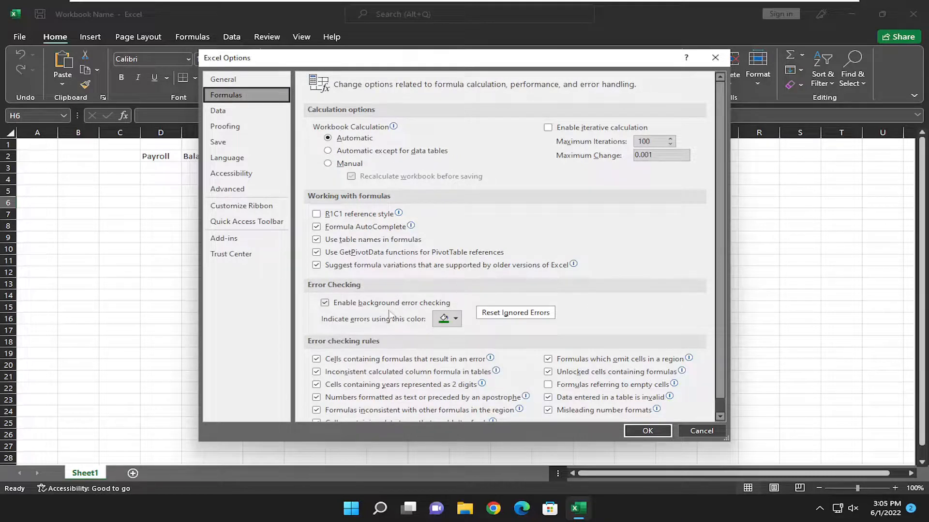
{"action": "mouse_move", "coordinate": [353, 310]}
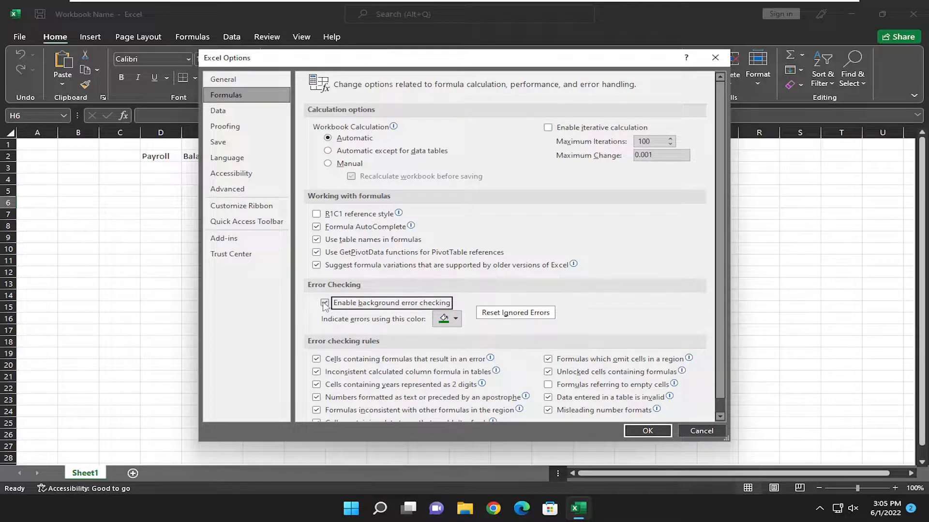
{"action": "left_click", "coordinate": [324, 303]}
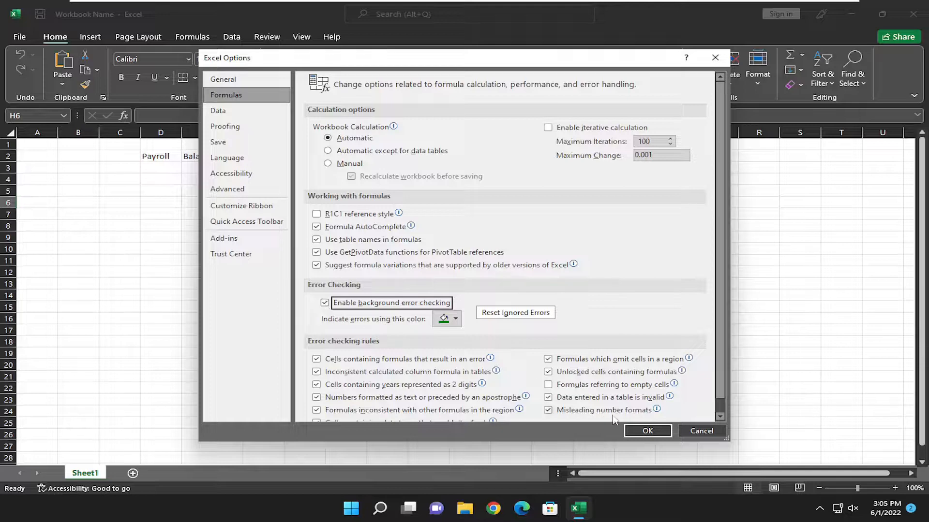